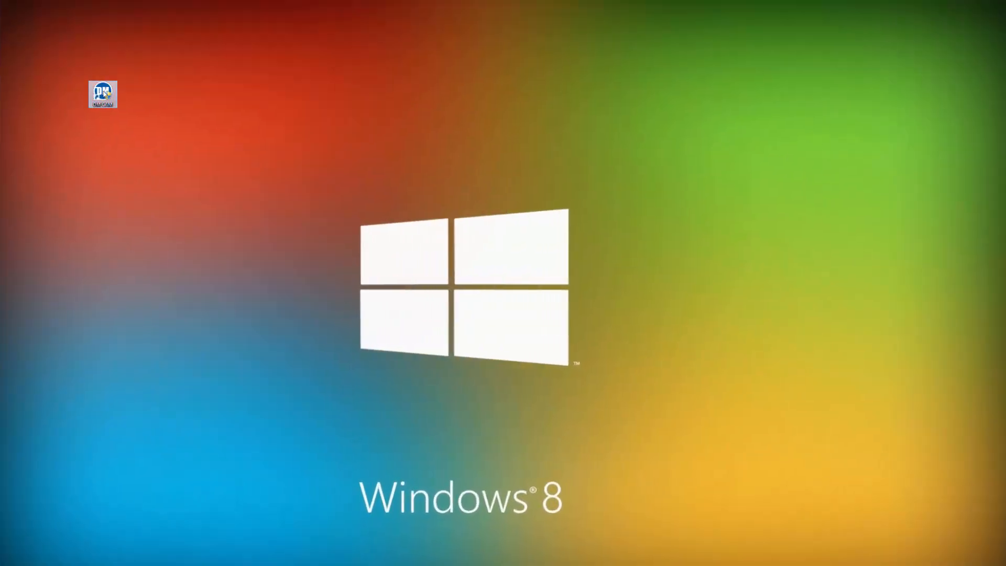
mouse_move(101, 94)
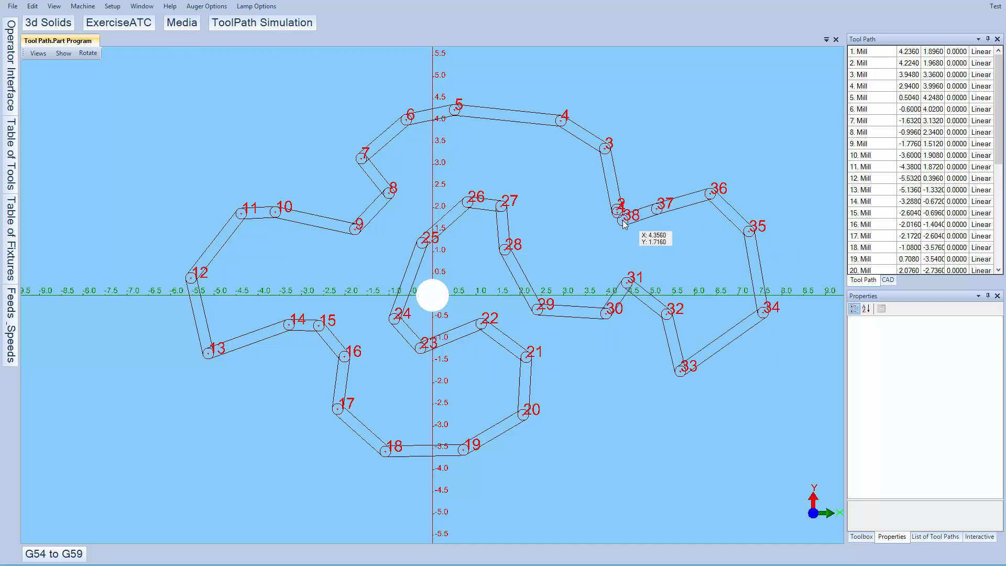
- Select mill move 8 and set its point to X -1.25, Y 2.5
click(873, 132)
text(2.5000)
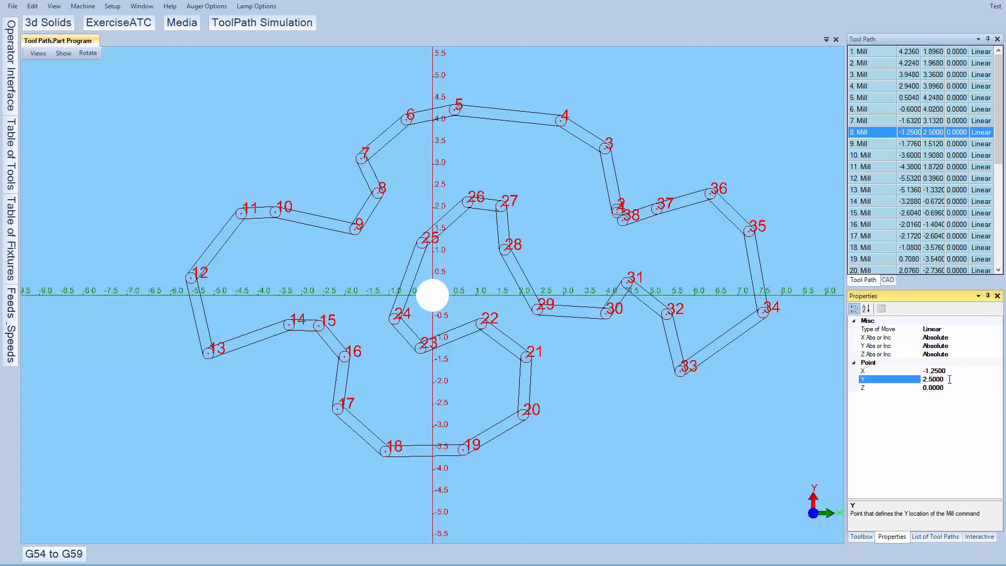
mouse_move(585, 127)
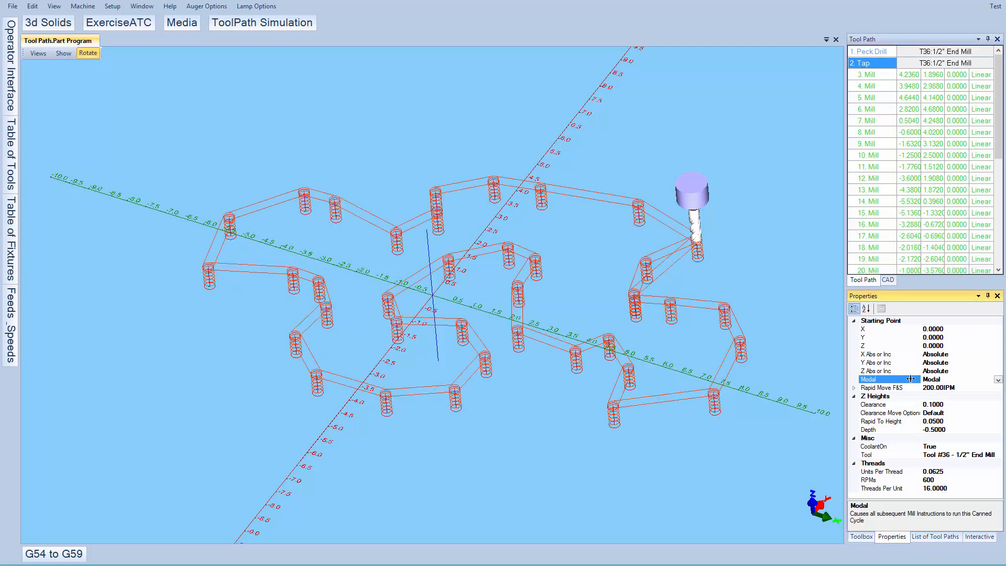
mouse_move(737, 237)
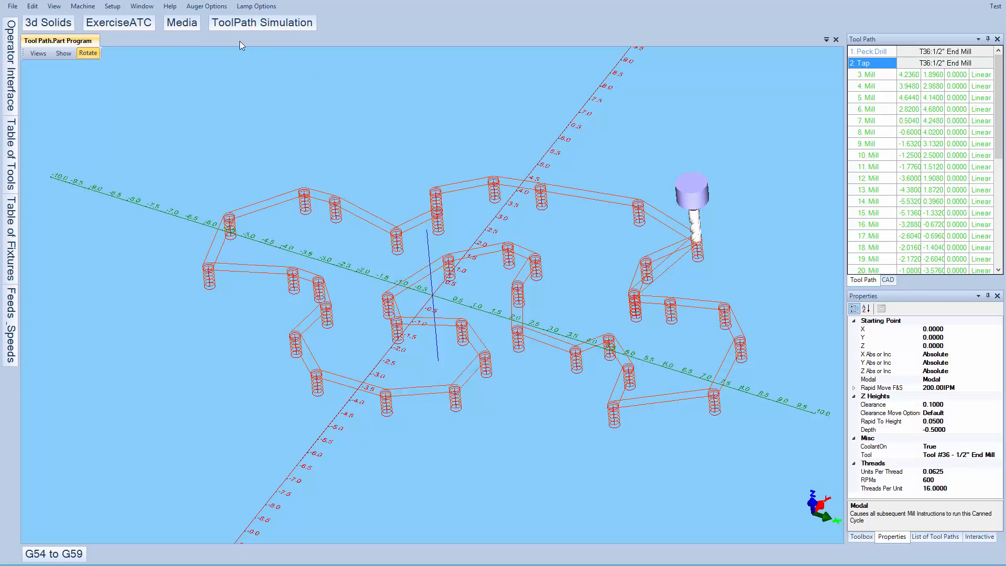
- Run the toolpath simulation and generate a solid model of the machined part
click(262, 22)
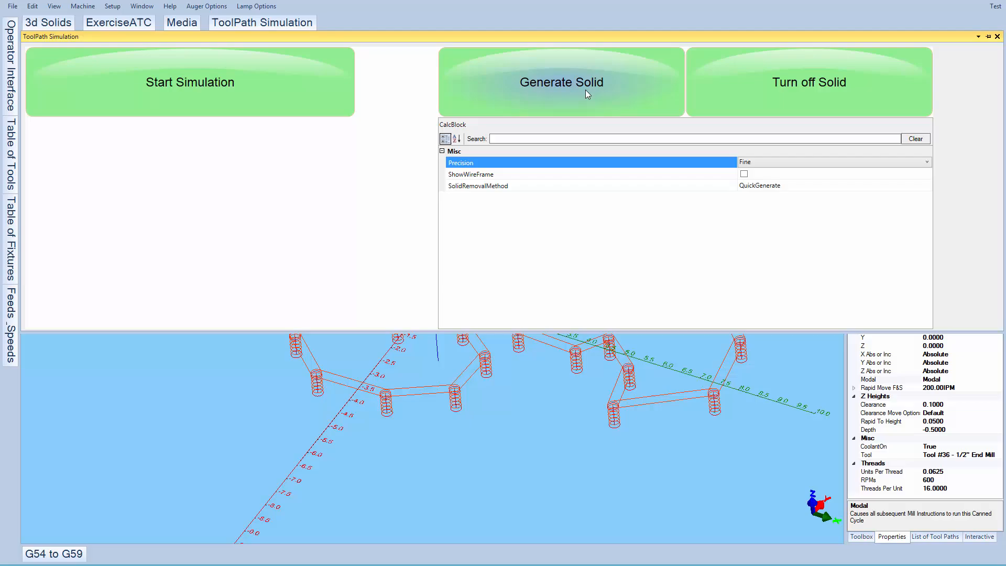
click(560, 81)
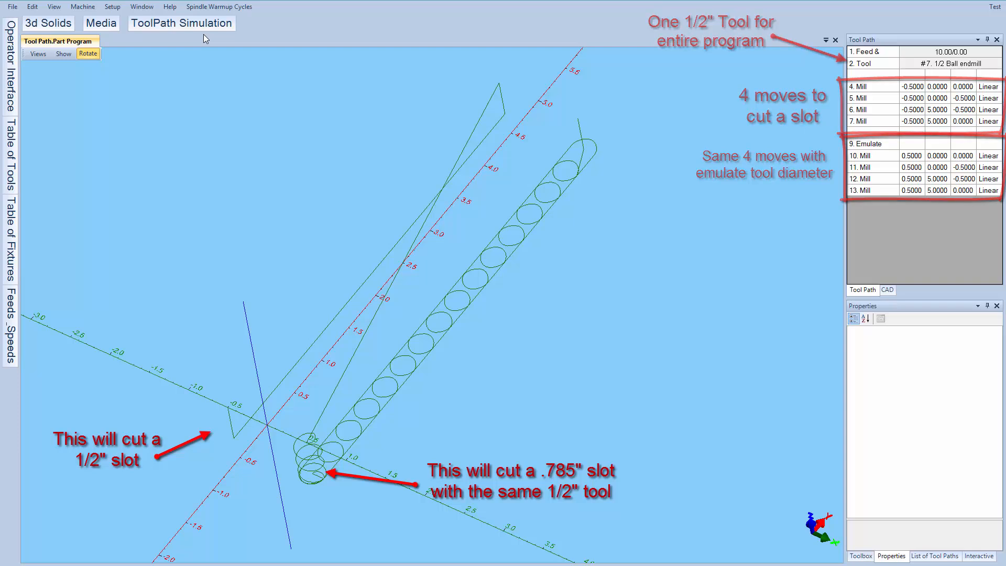
- Simulate the slot program and generate a solid of the slot cuts
click(181, 22)
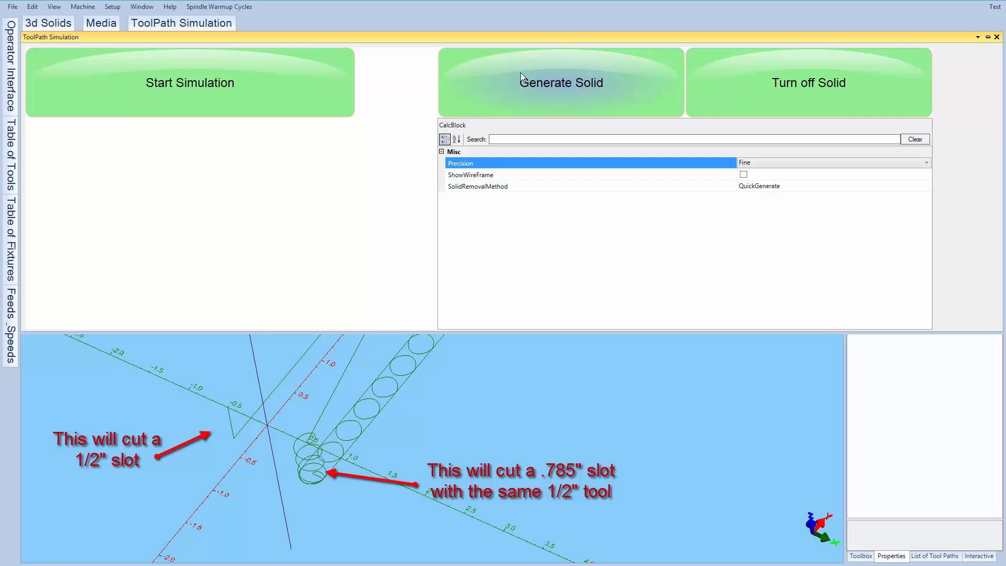
click(560, 82)
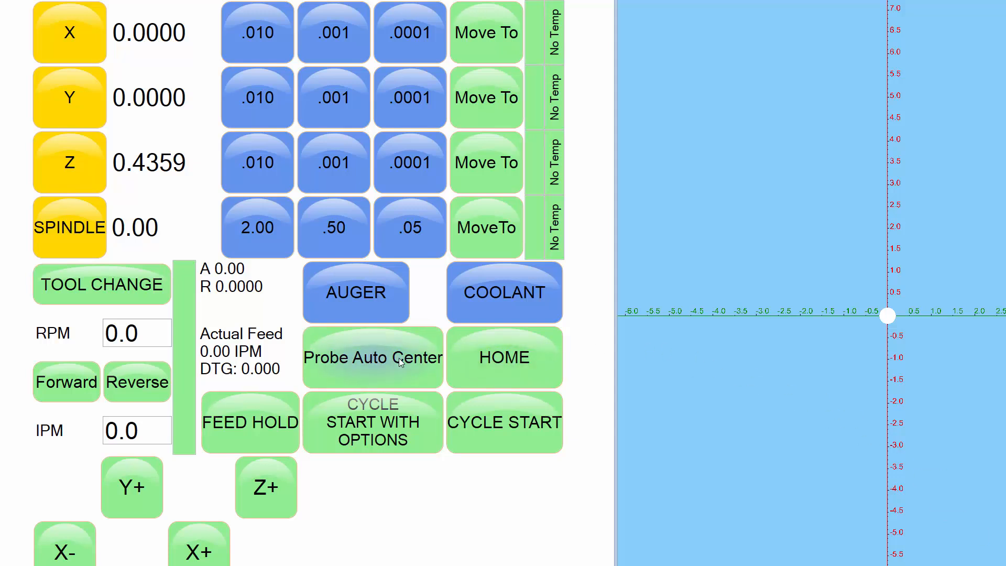
- Review the Probe Auto Center options, then cancel without probing
click(374, 358)
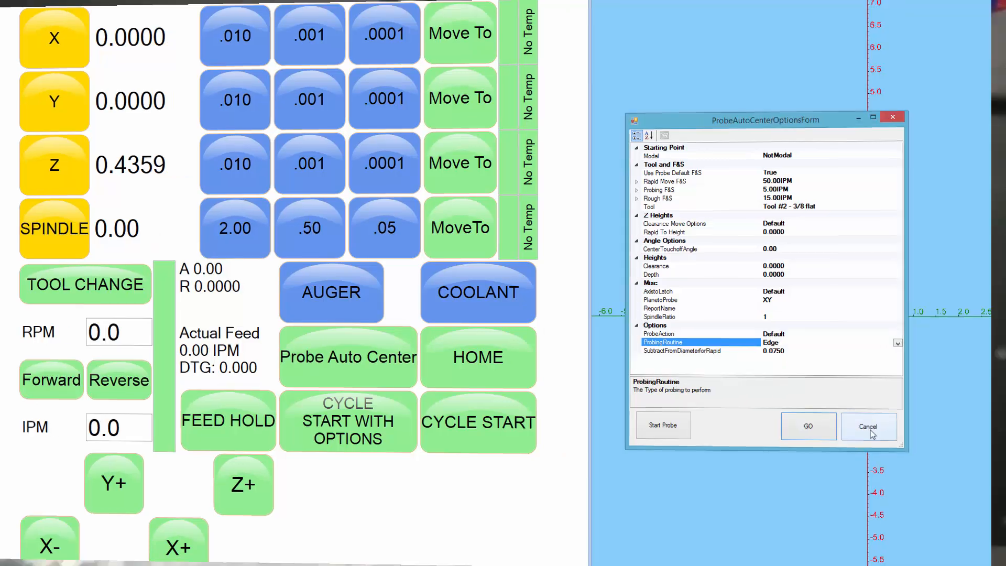
click(868, 426)
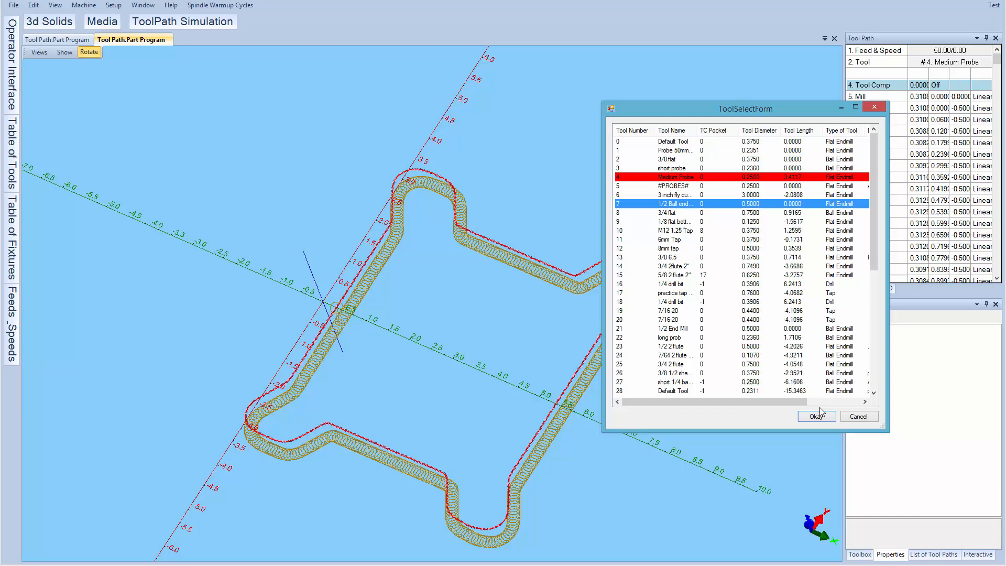
- Confirm the 1/2 ball endmill and set tool compensation to the right side
click(816, 416)
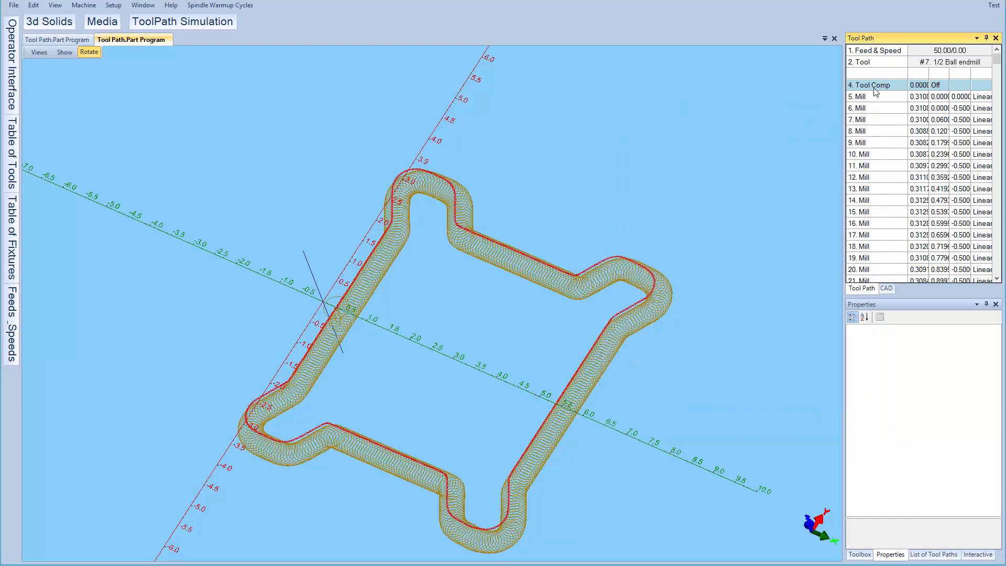
click(870, 84)
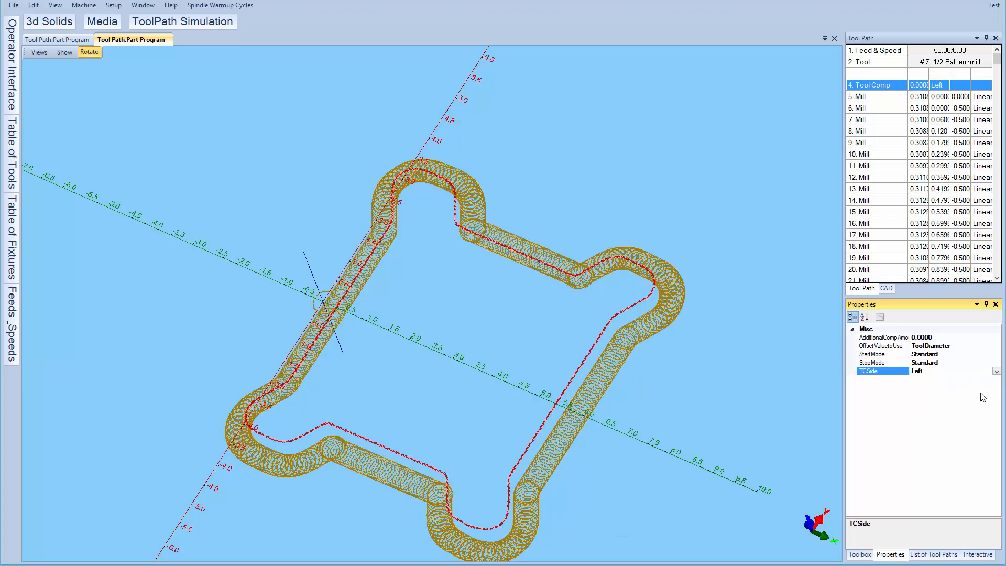
click(182, 21)
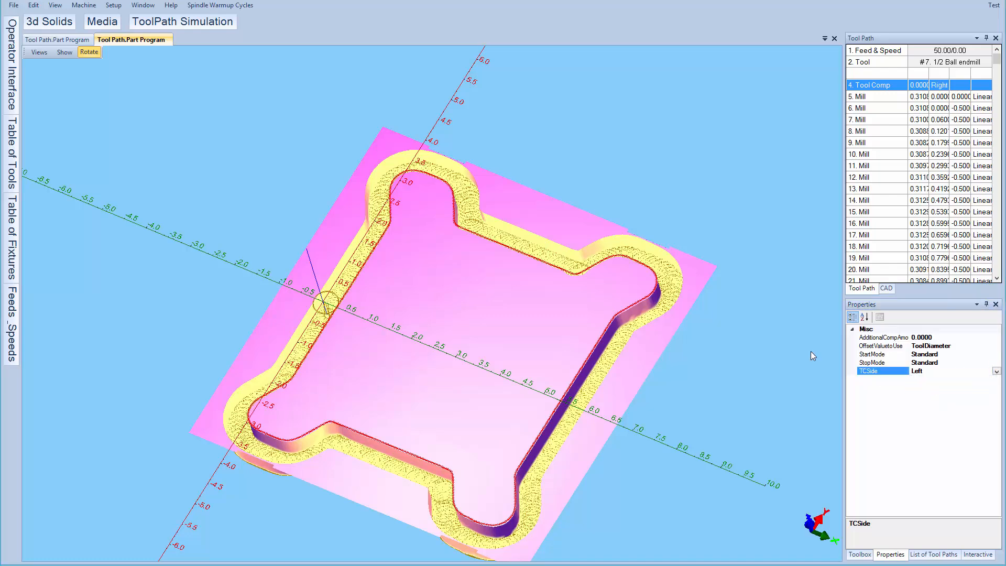
- Load the irregular pocket program and generate its machined solid
click(182, 21)
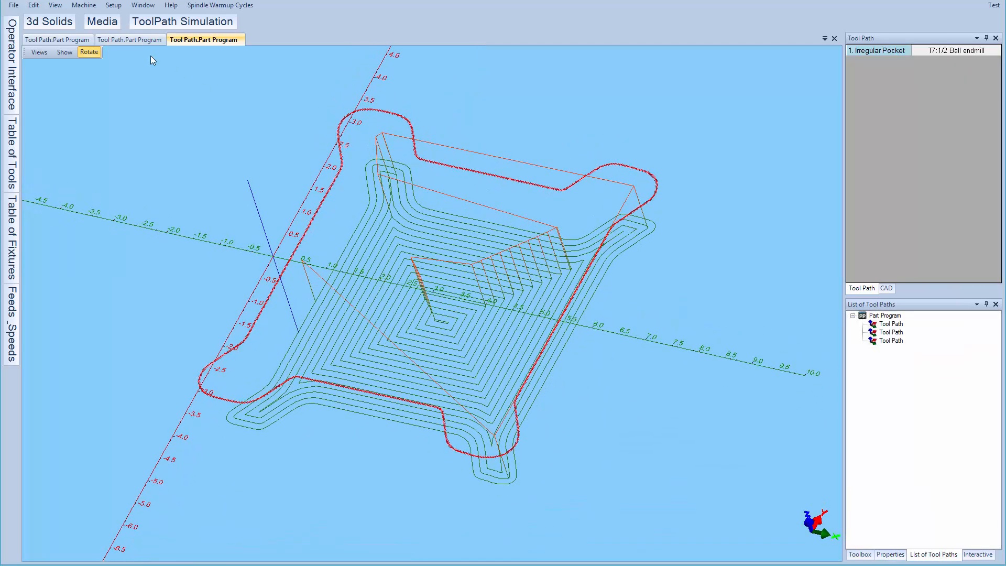
click(183, 21)
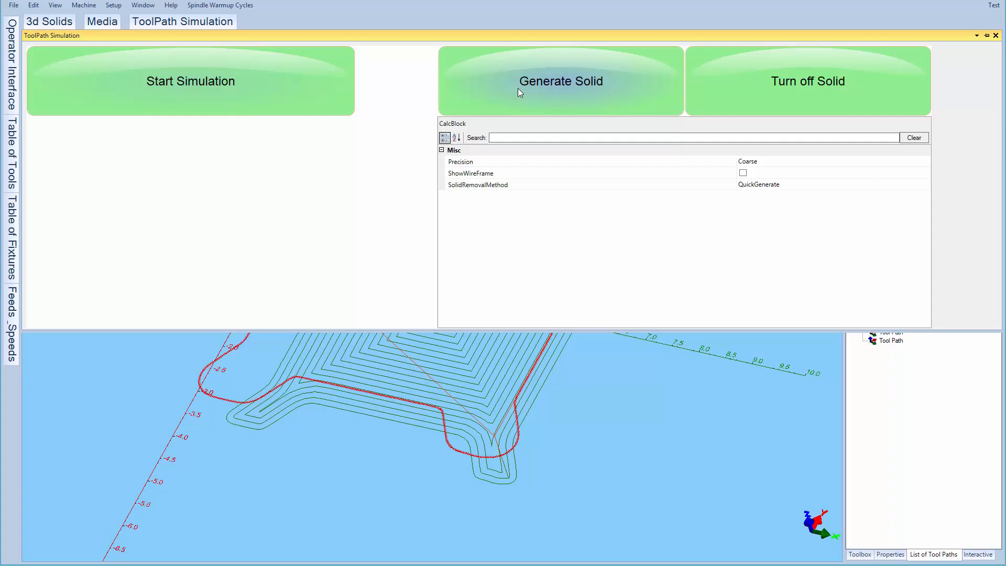
click(560, 81)
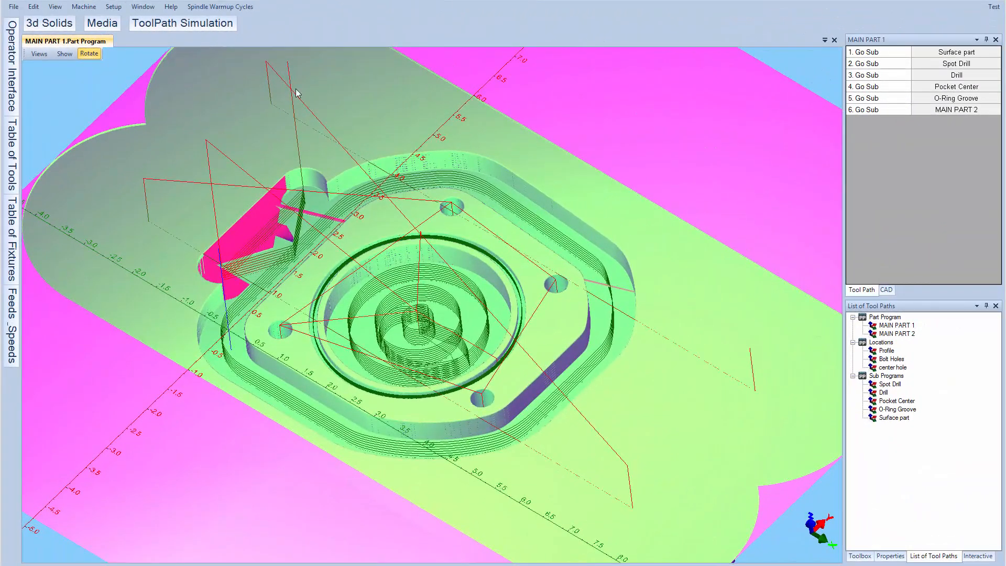
click(171, 6)
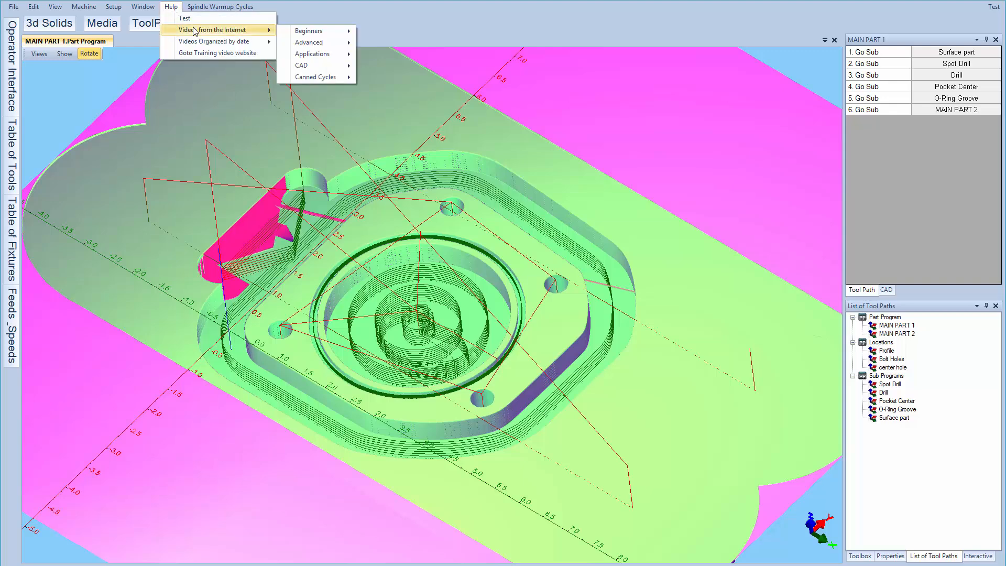
mouse_move(308, 30)
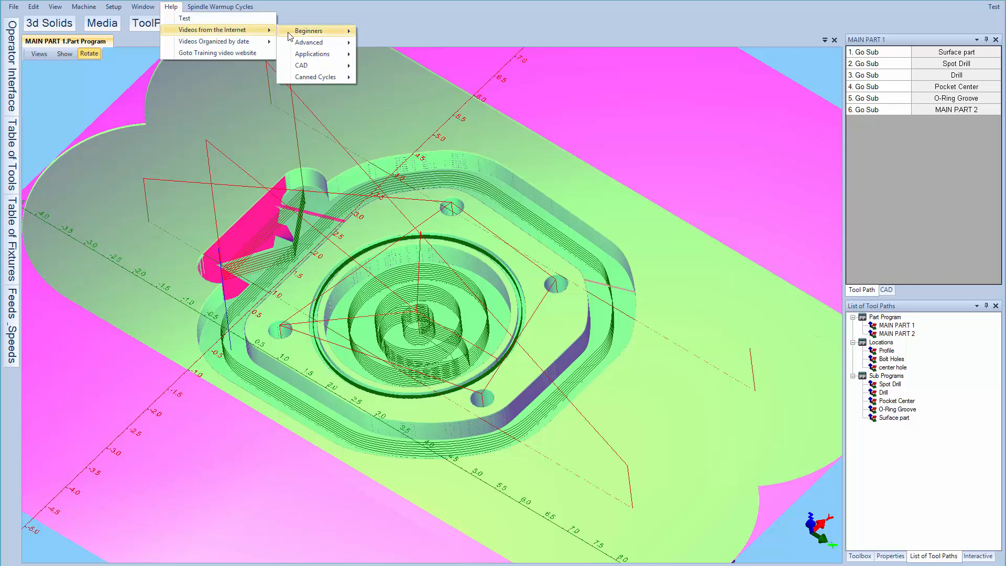
mouse_move(312, 54)
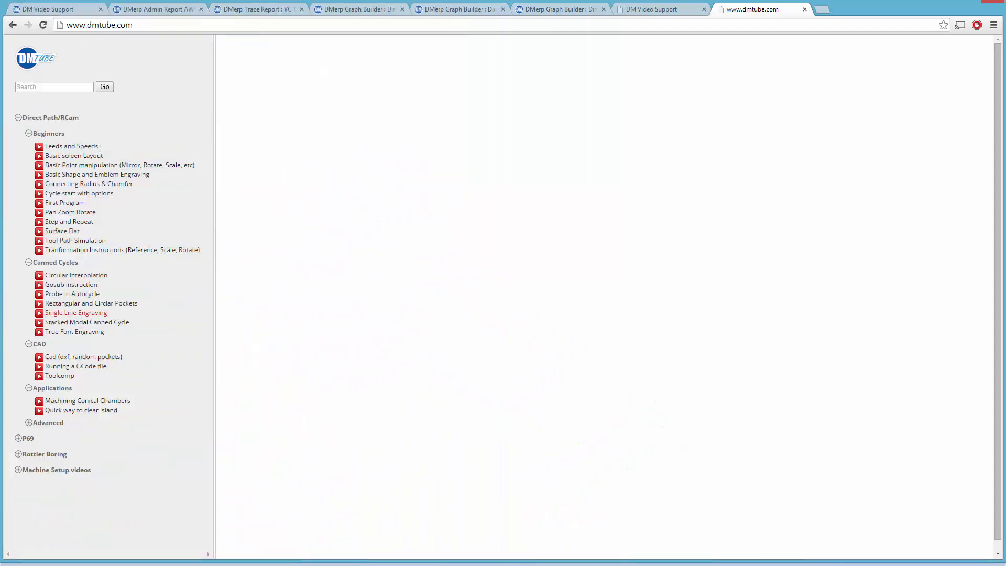
- Play a training video from the dmtube.com catalogue
click(71, 211)
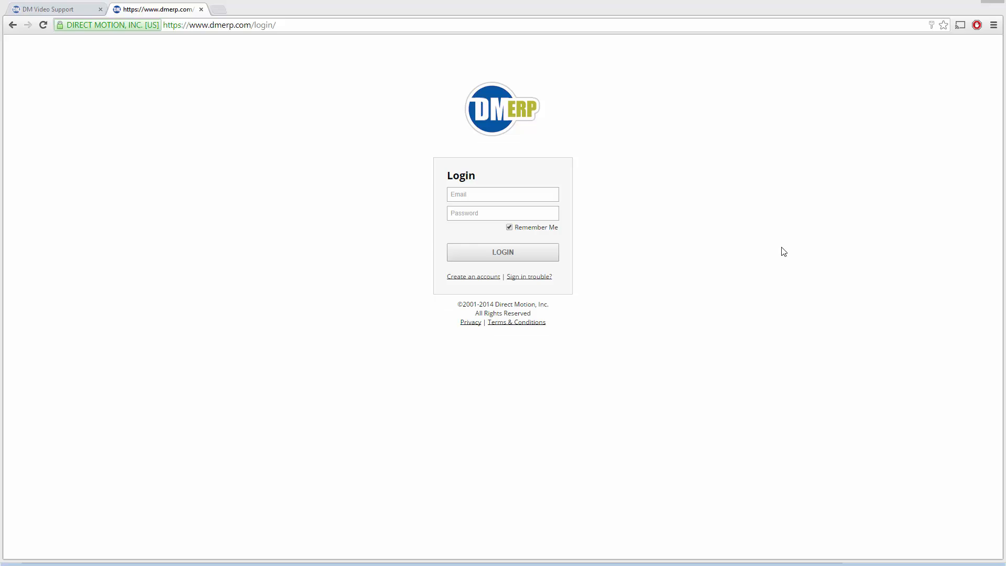
- Log in to DMerp to view the machine's TotalAutoCycleTime history graph
click(502, 194)
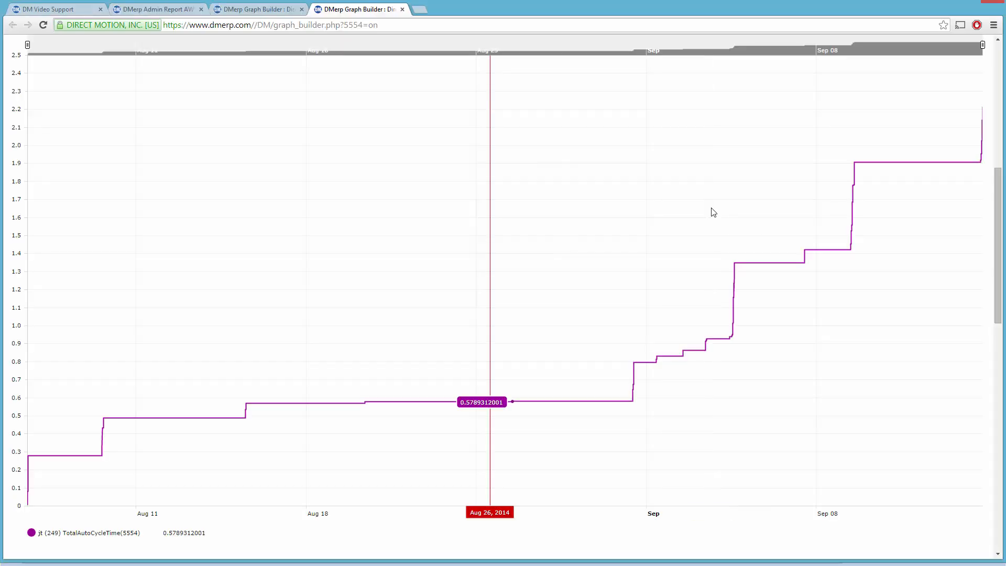
mouse_move(525, 198)
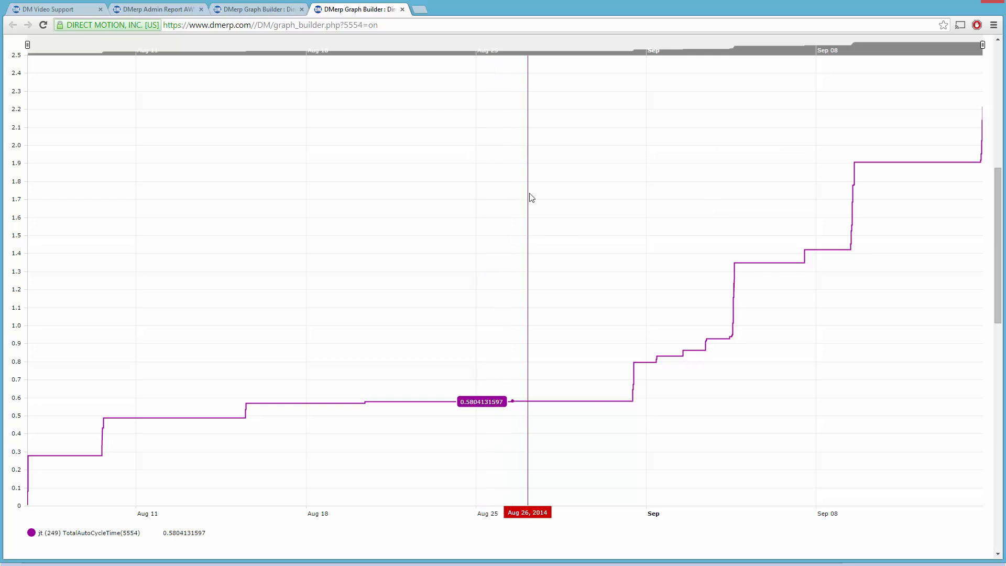